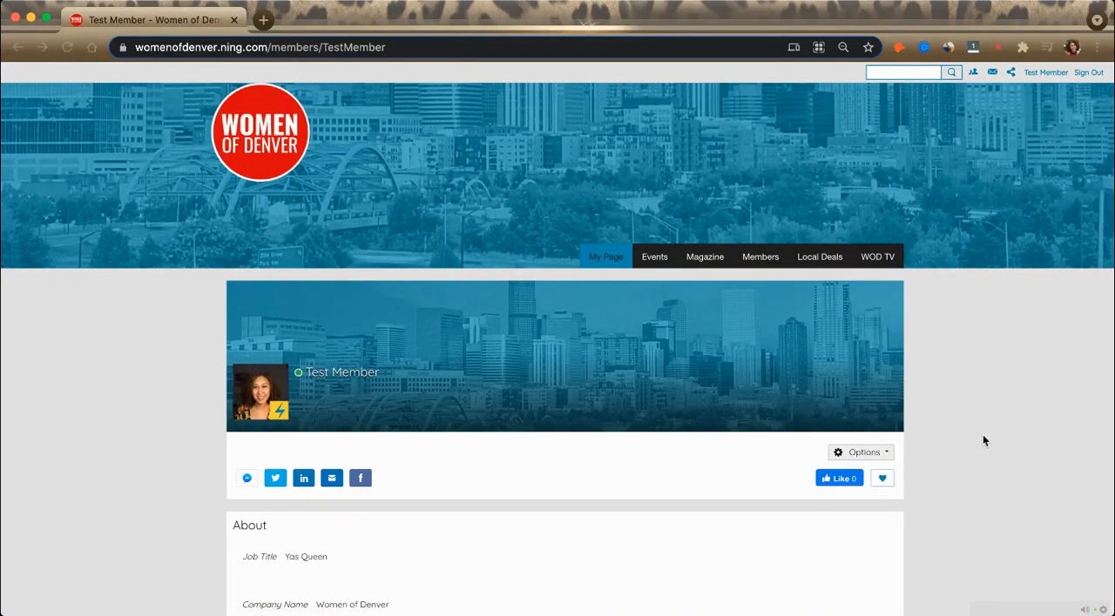
# Scroll the member profile page to reach the Options gear for the profile actions.
pyautogui.scroll(-3)
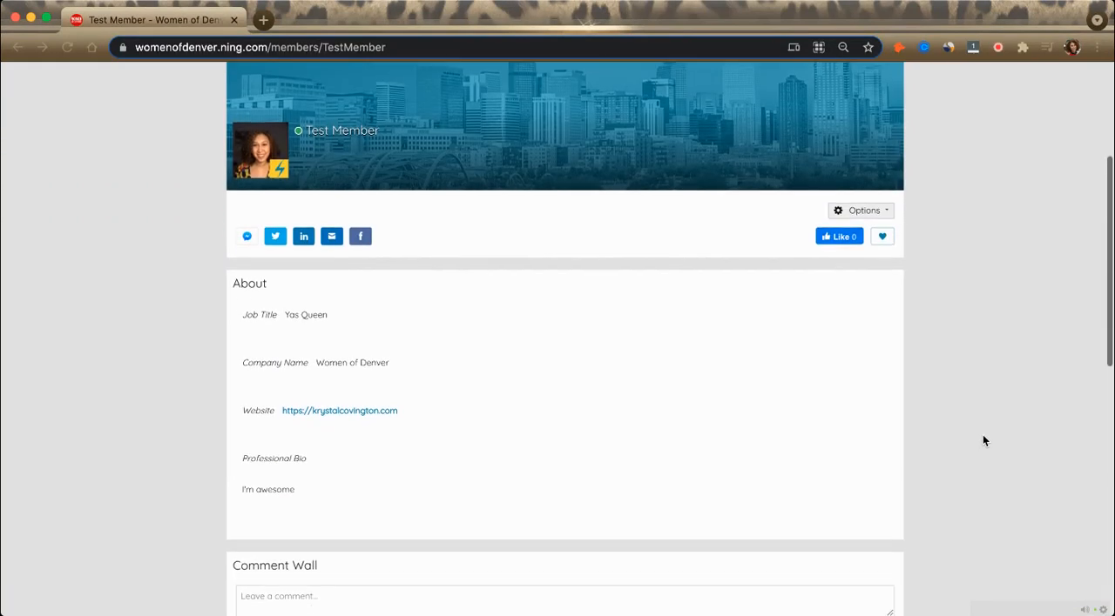
pyautogui.scroll(-3)
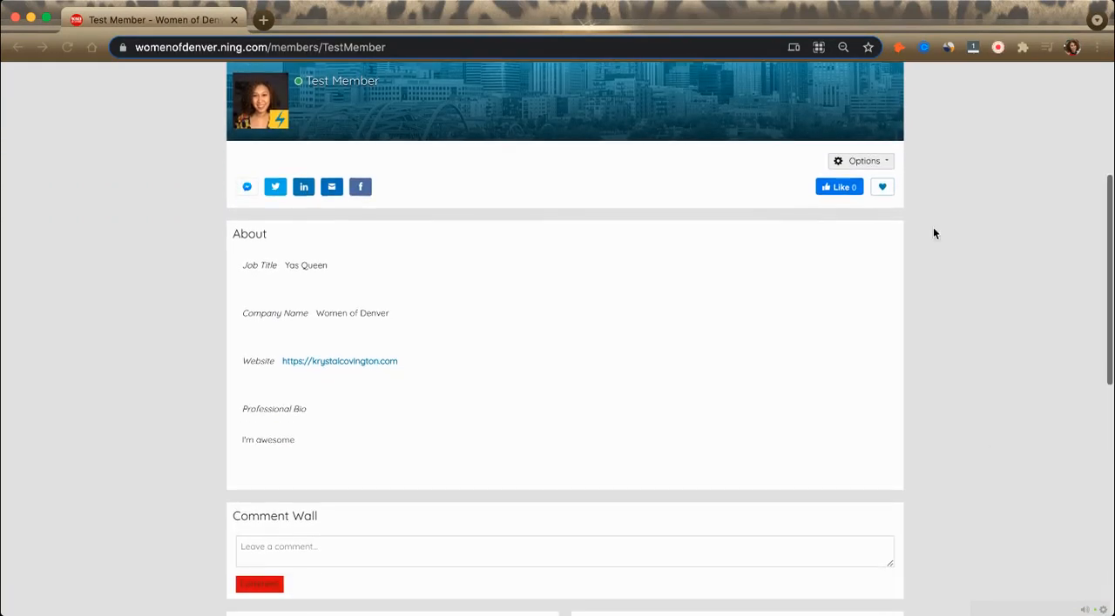
pyautogui.moveTo(862, 160)
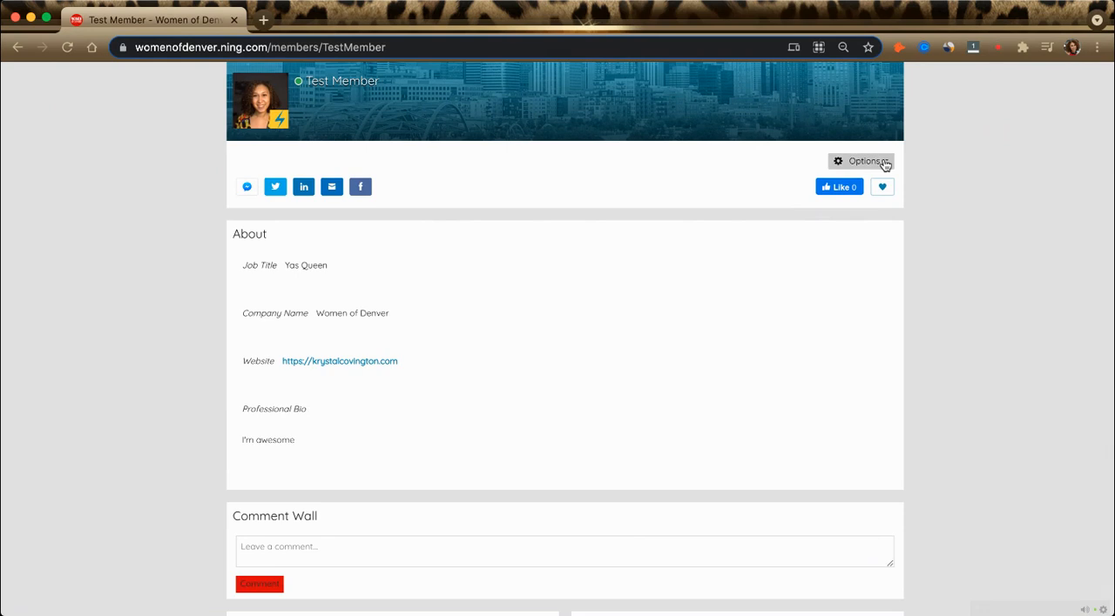
pyautogui.scroll(3)
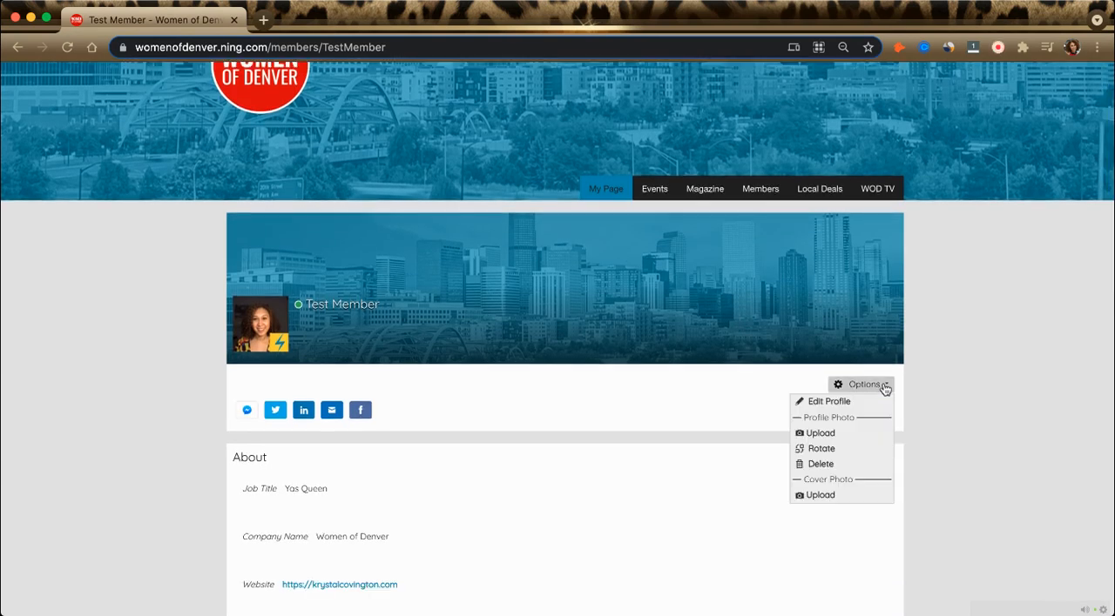
pyautogui.moveTo(867, 393)
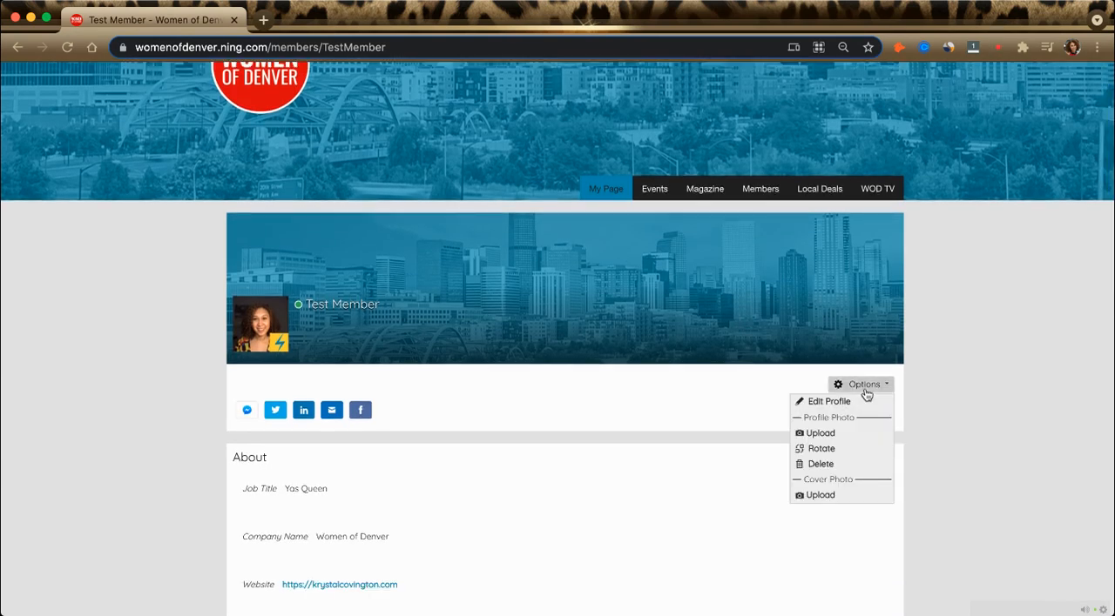
pyautogui.moveTo(827, 400)
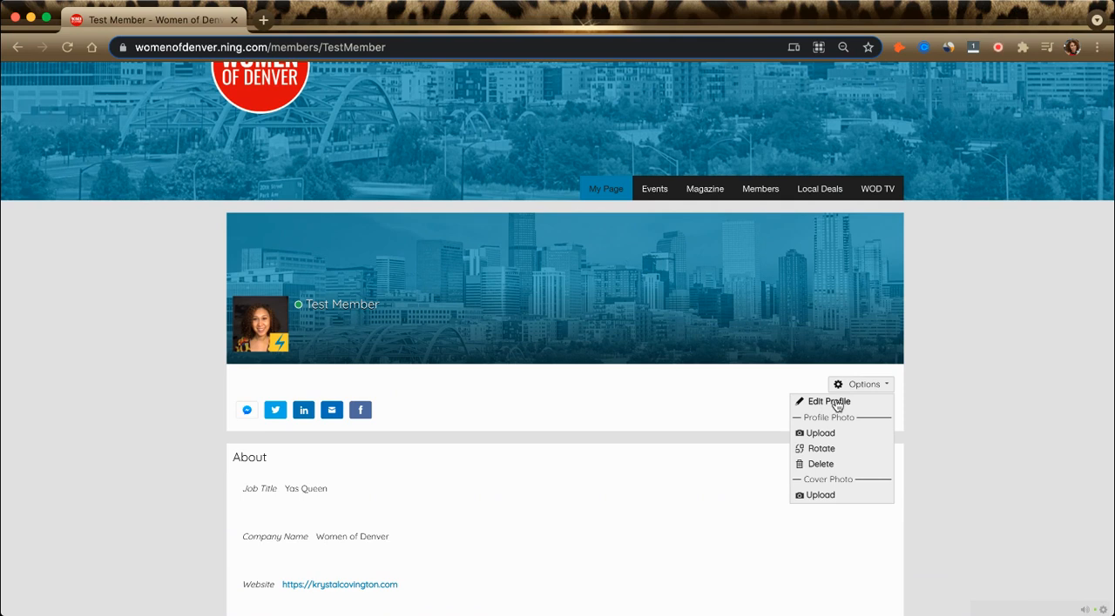
pyautogui.moveTo(819, 433)
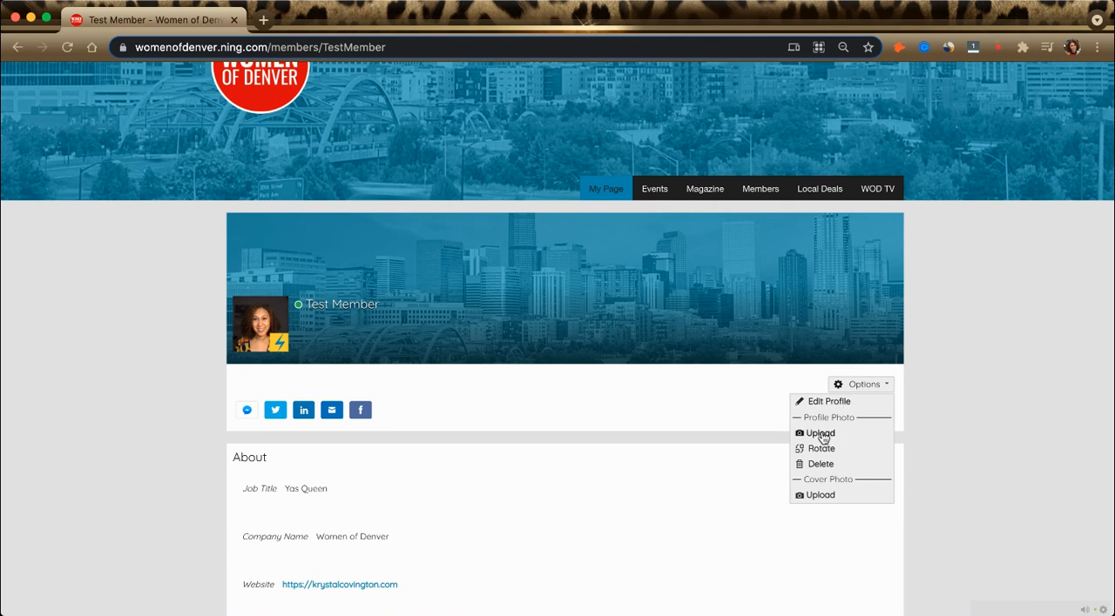
pyautogui.moveTo(815, 463)
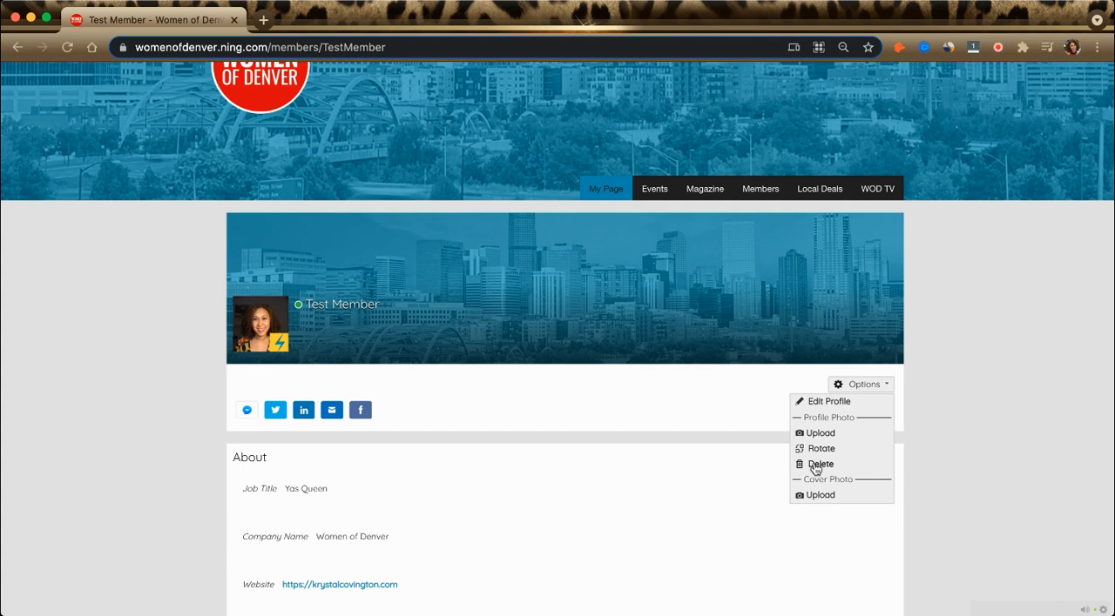
pyautogui.moveTo(818, 494)
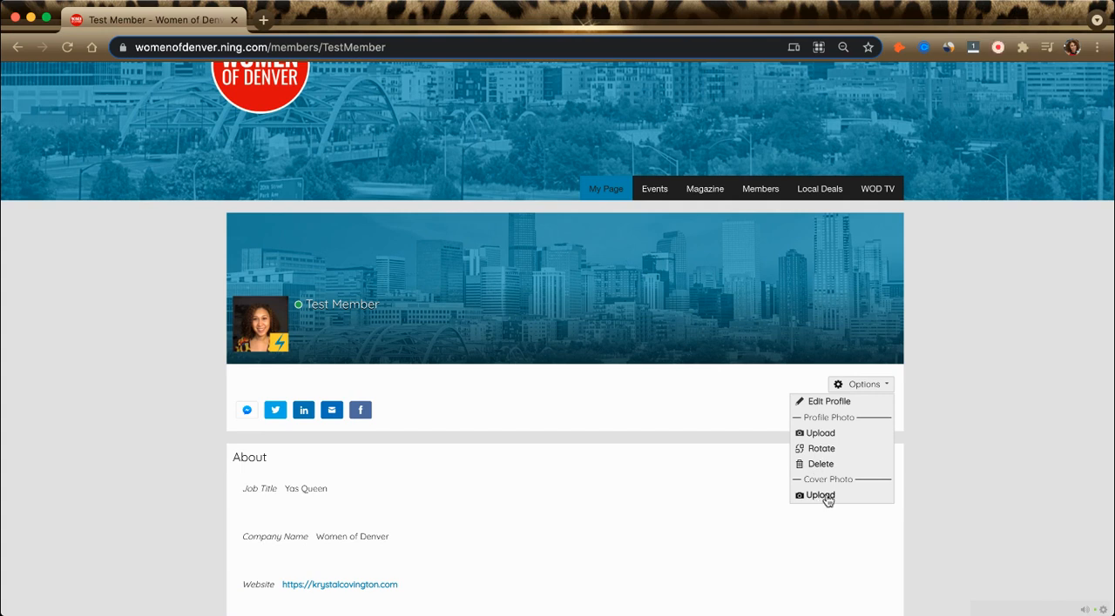
pyautogui.moveTo(784, 303)
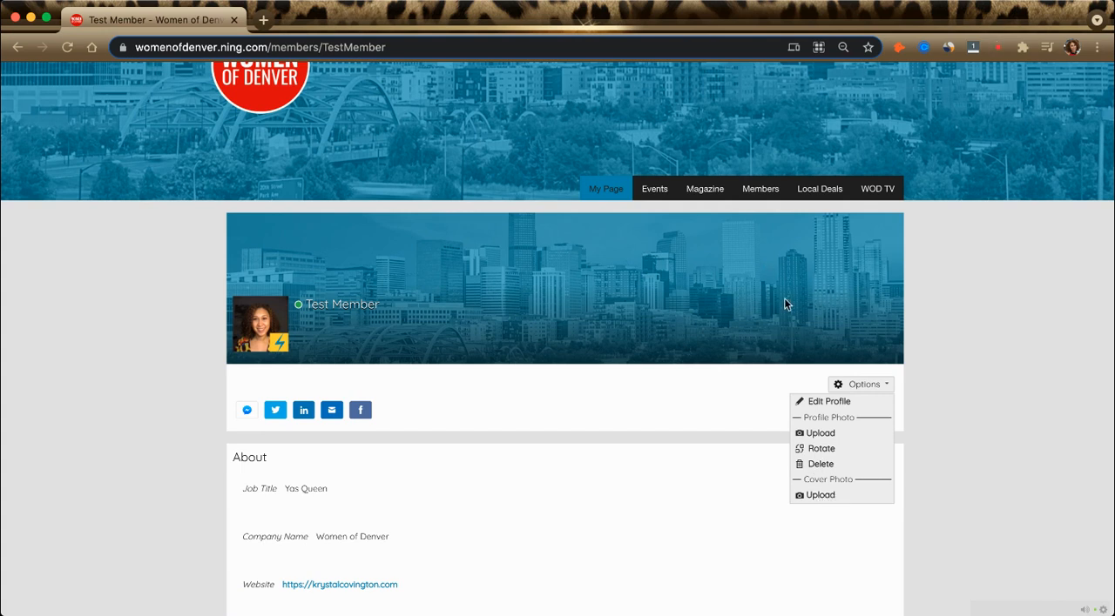
pyautogui.moveTo(818, 421)
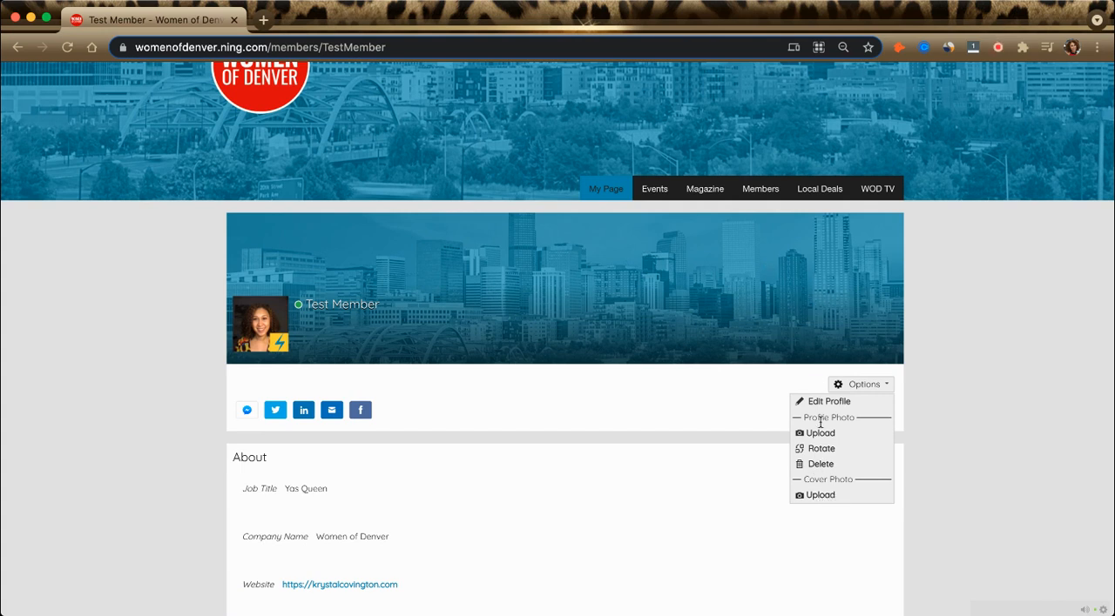
# Review the Edit Profile form basics and select the custom part of the profile URL.
pyautogui.click(829, 401)
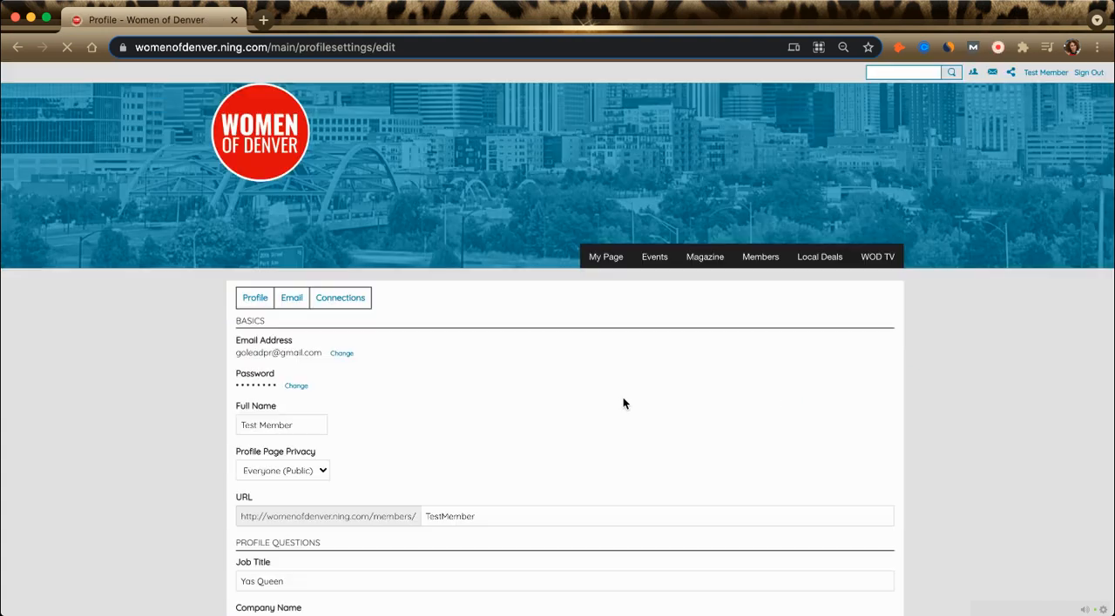
pyautogui.scroll(-3)
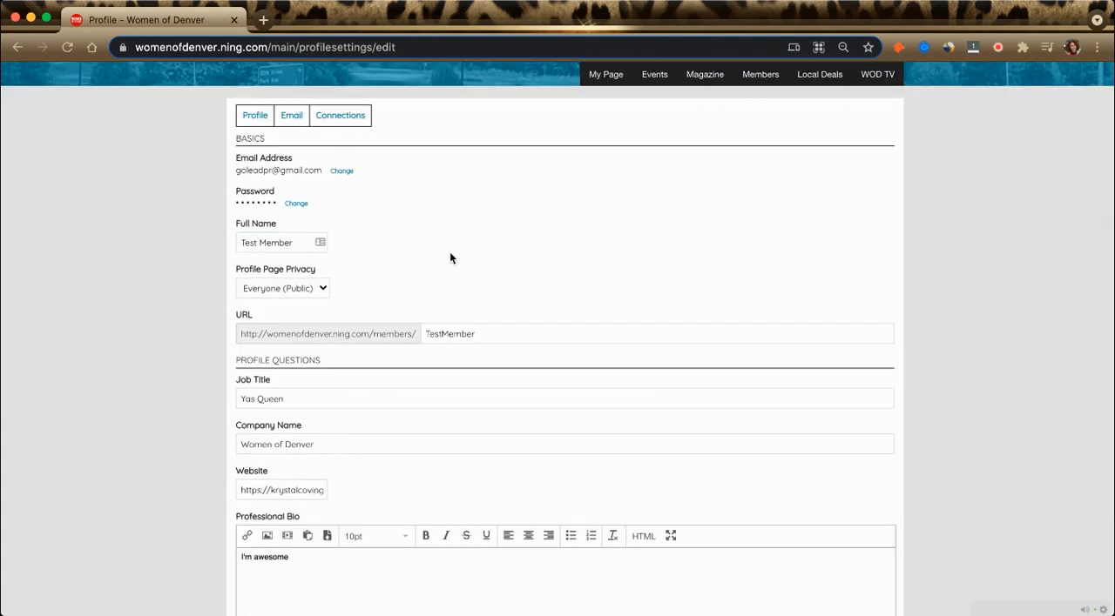
pyautogui.scroll(-3)
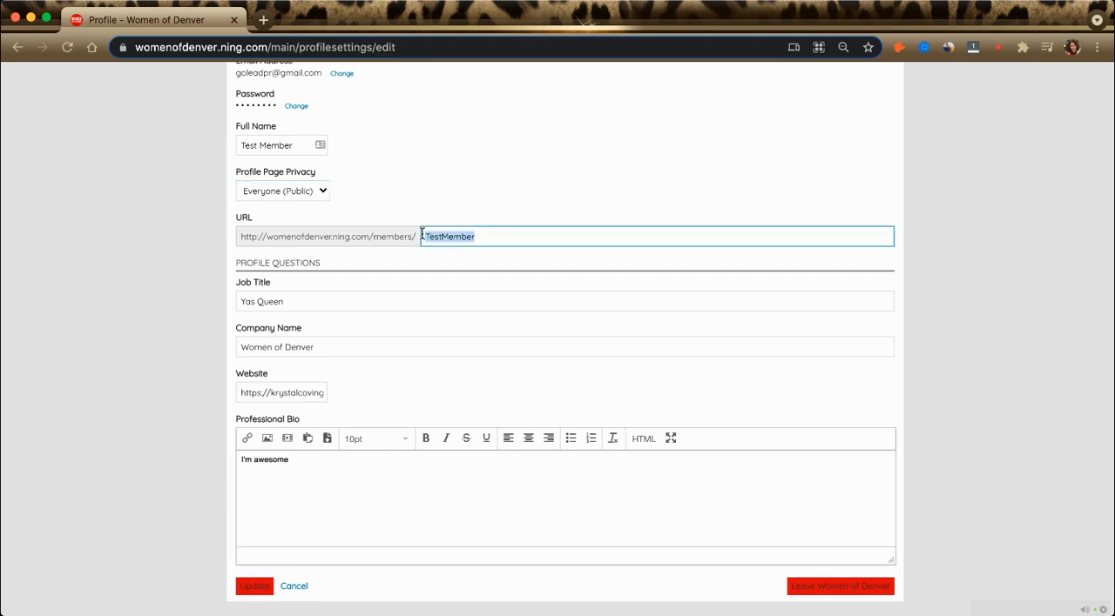
pyautogui.click(449, 237)
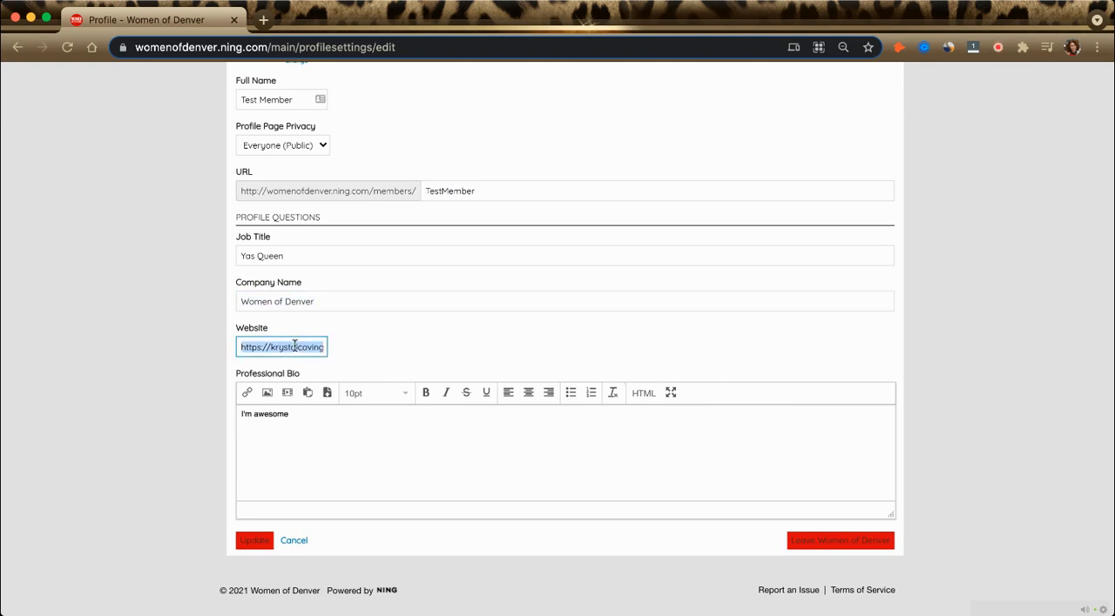
pyautogui.moveTo(296, 402)
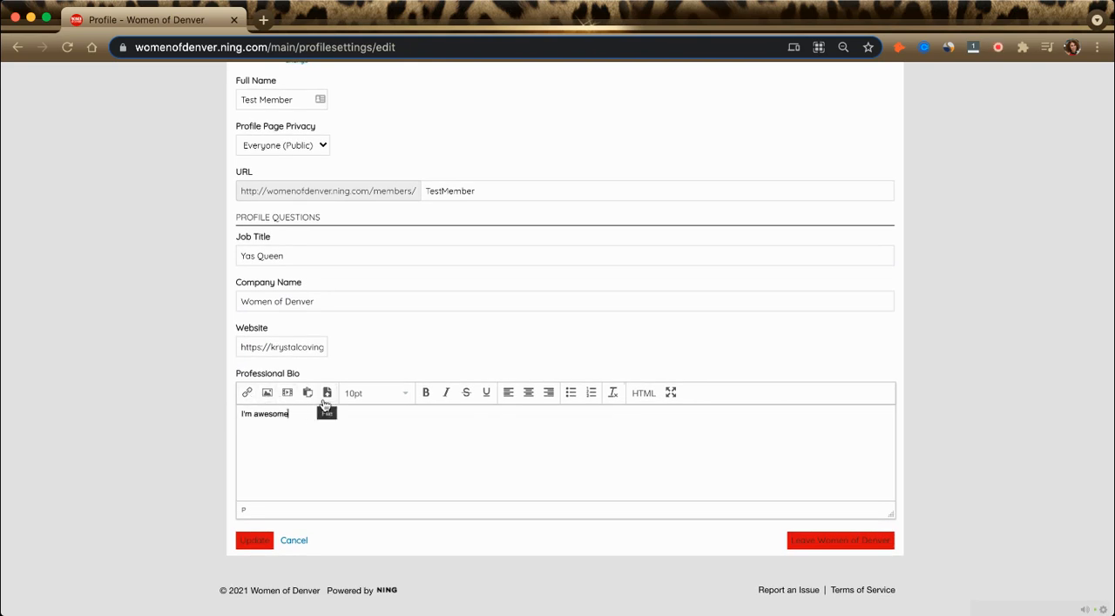
pyautogui.moveTo(436, 425)
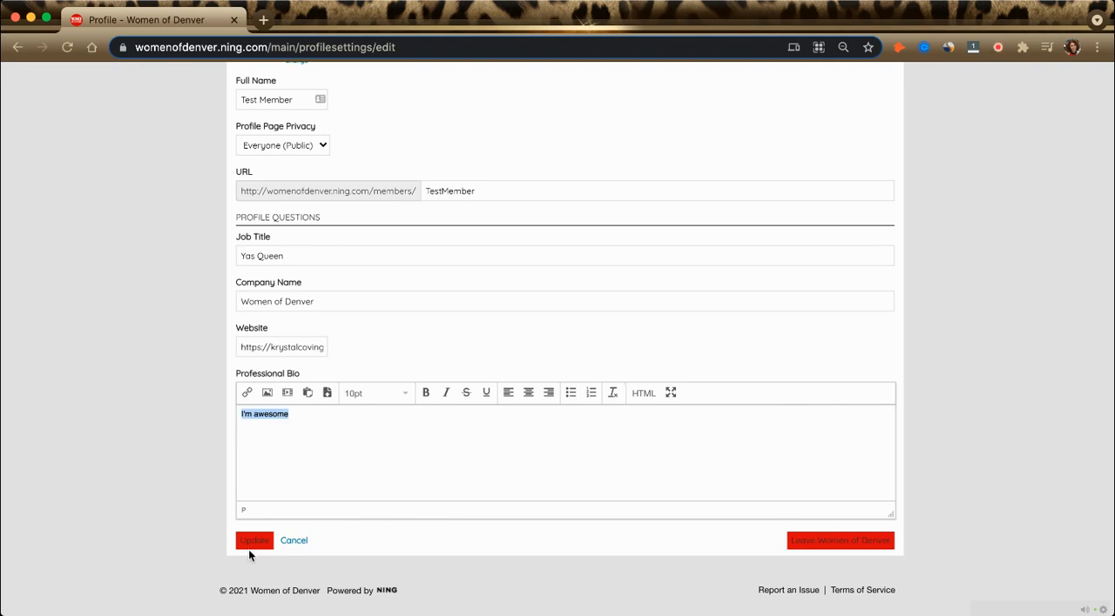
# Cancel out of the profile settings form without saving changes.
pyautogui.click(255, 540)
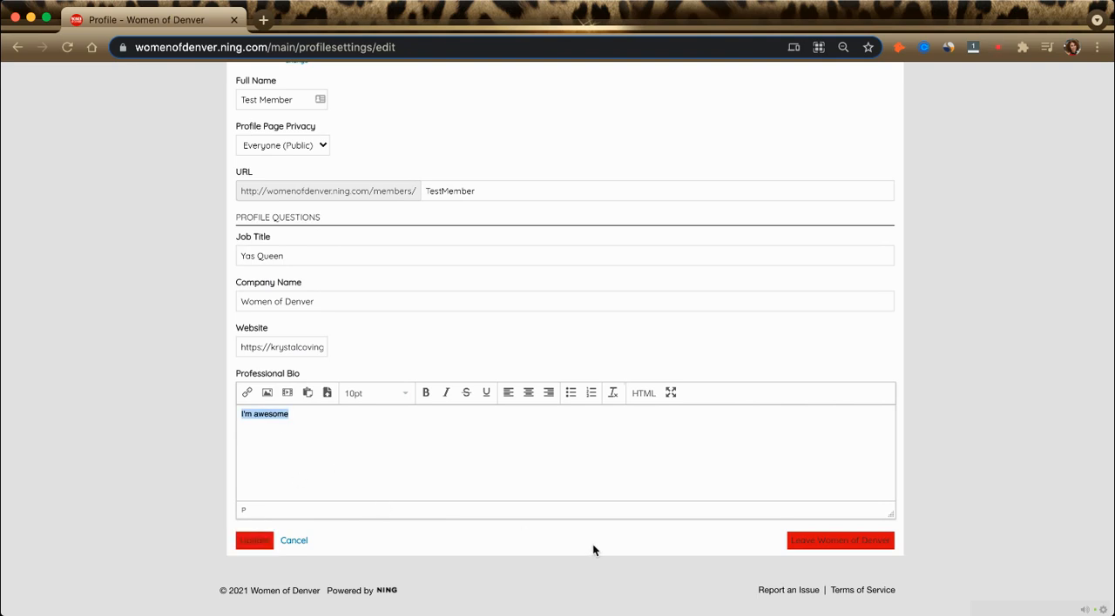
pyautogui.moveTo(855, 561)
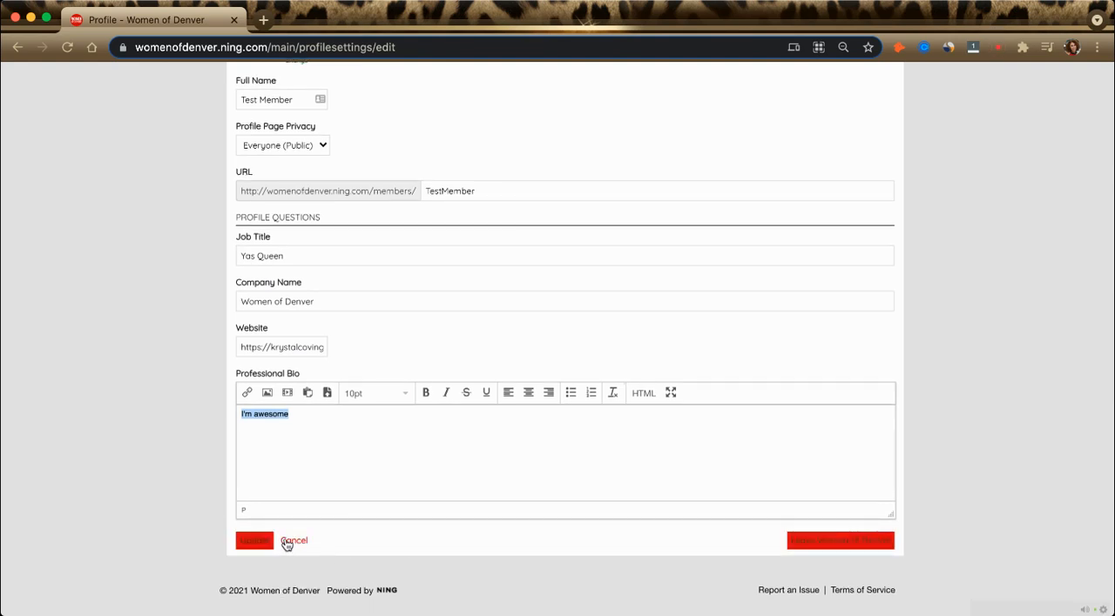
pyautogui.click(254, 540)
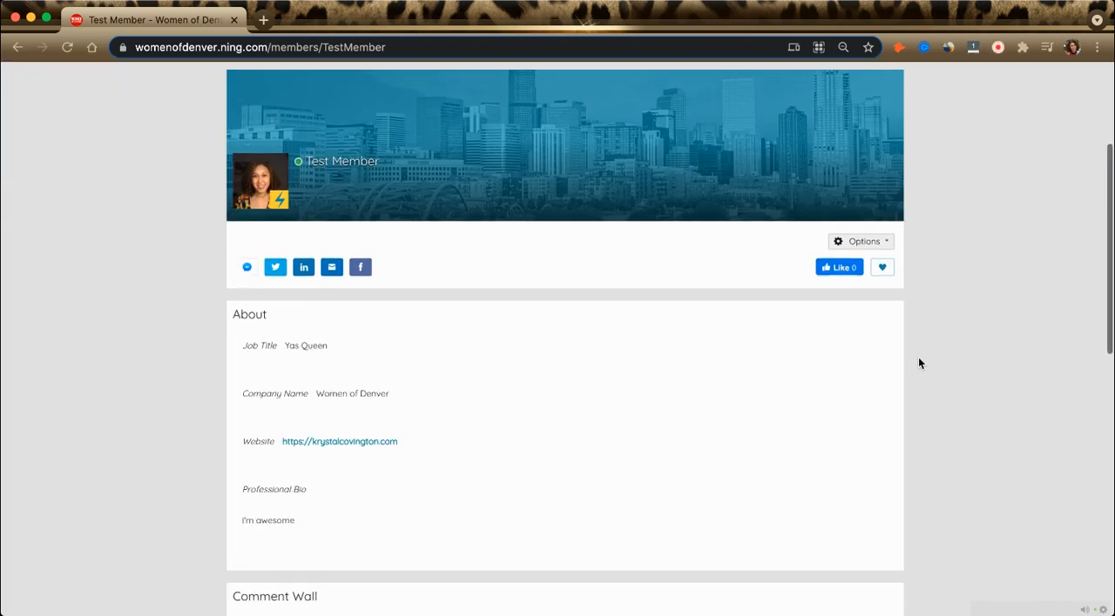
# Browse the profile's About, activity feed and events listings, returning to the header.
pyautogui.scroll(-3)
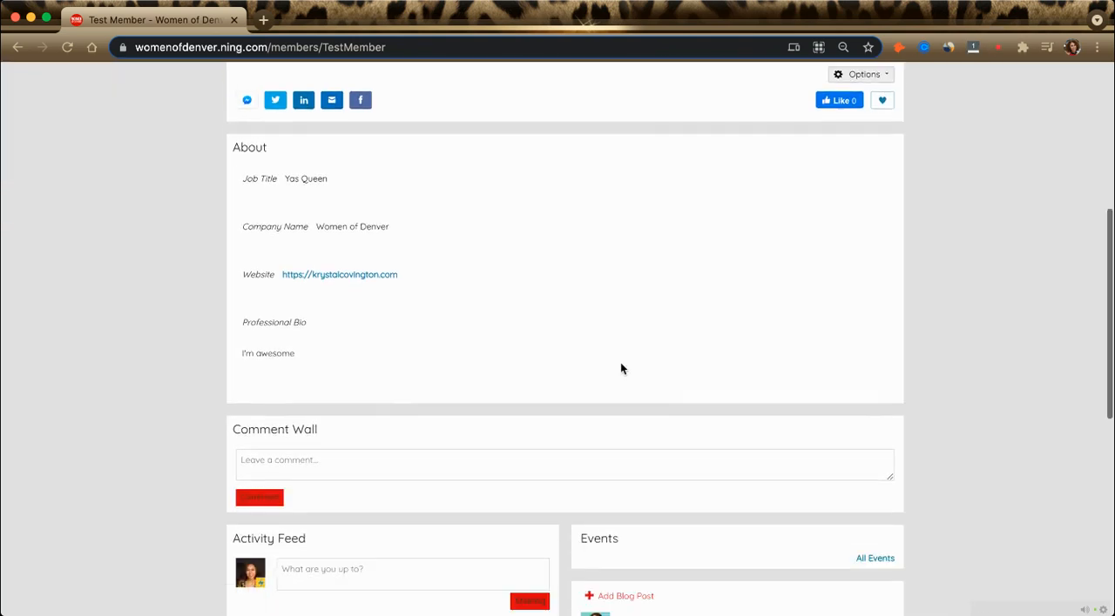
pyautogui.scroll(-3)
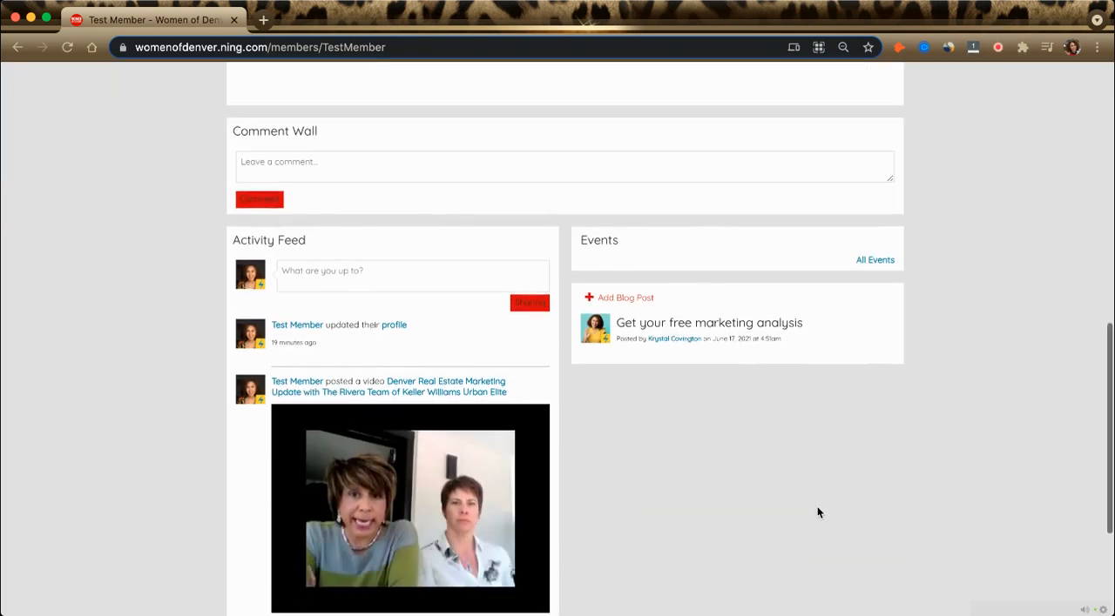
pyautogui.scroll(-3)
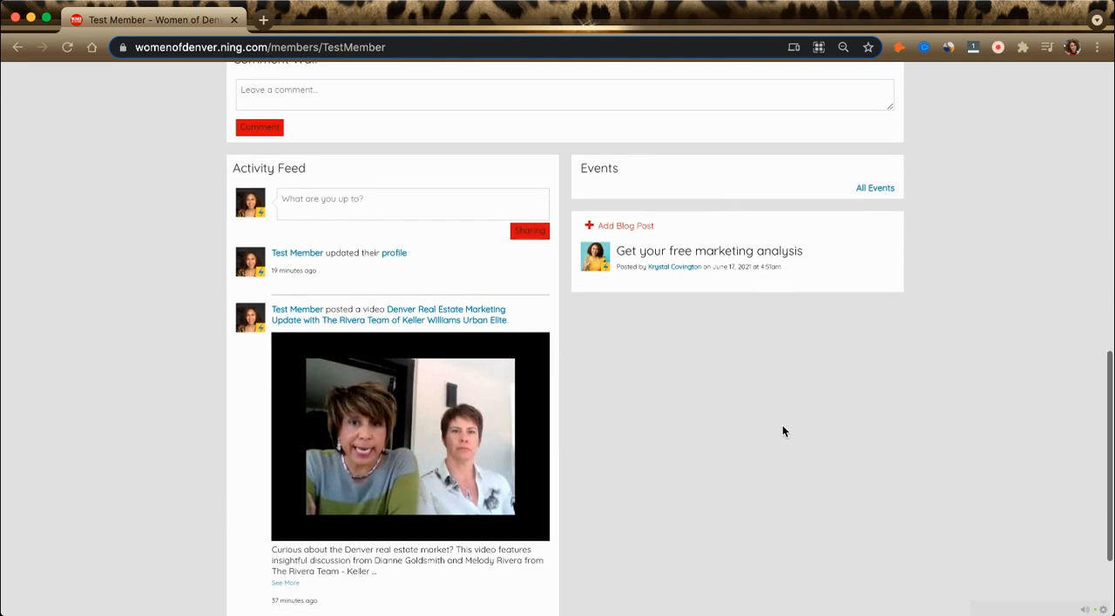
pyautogui.moveTo(811, 279)
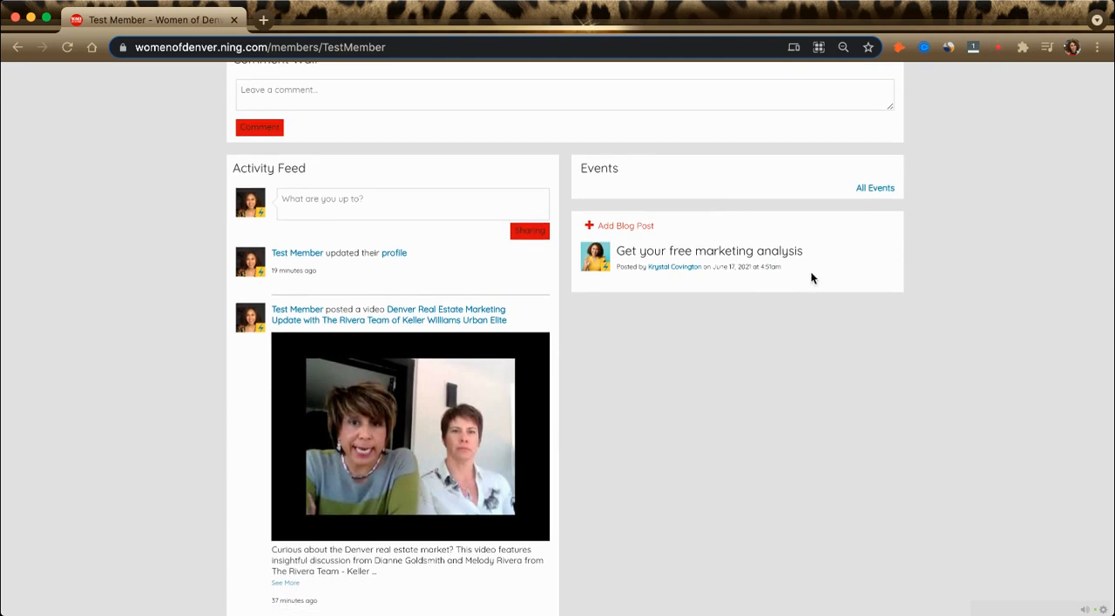
pyautogui.scroll(-3)
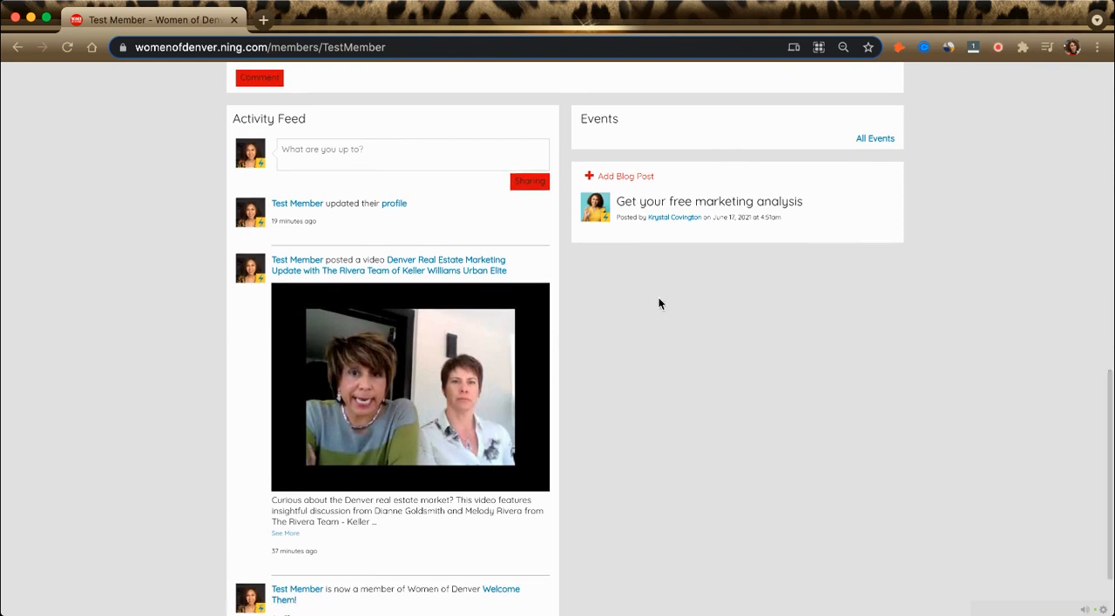
pyautogui.scroll(-3)
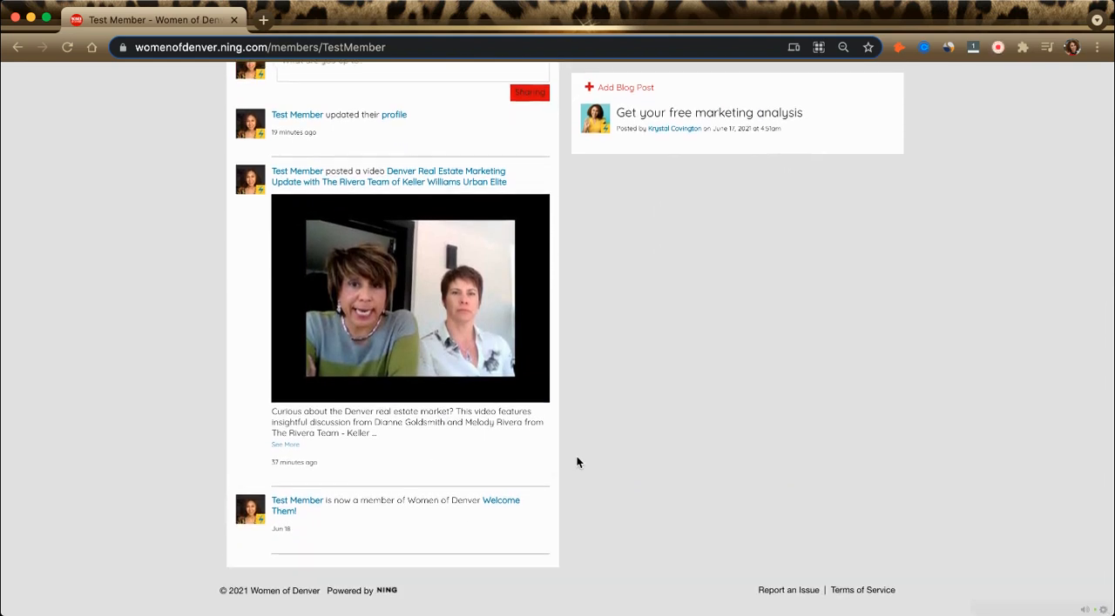
pyautogui.scroll(3)
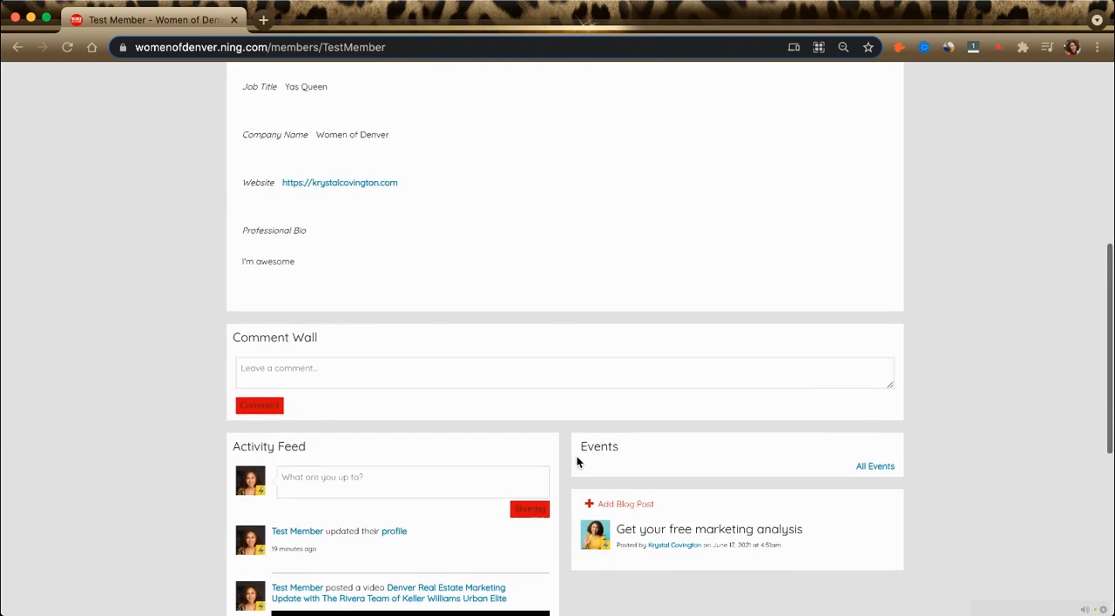
pyautogui.scroll(3)
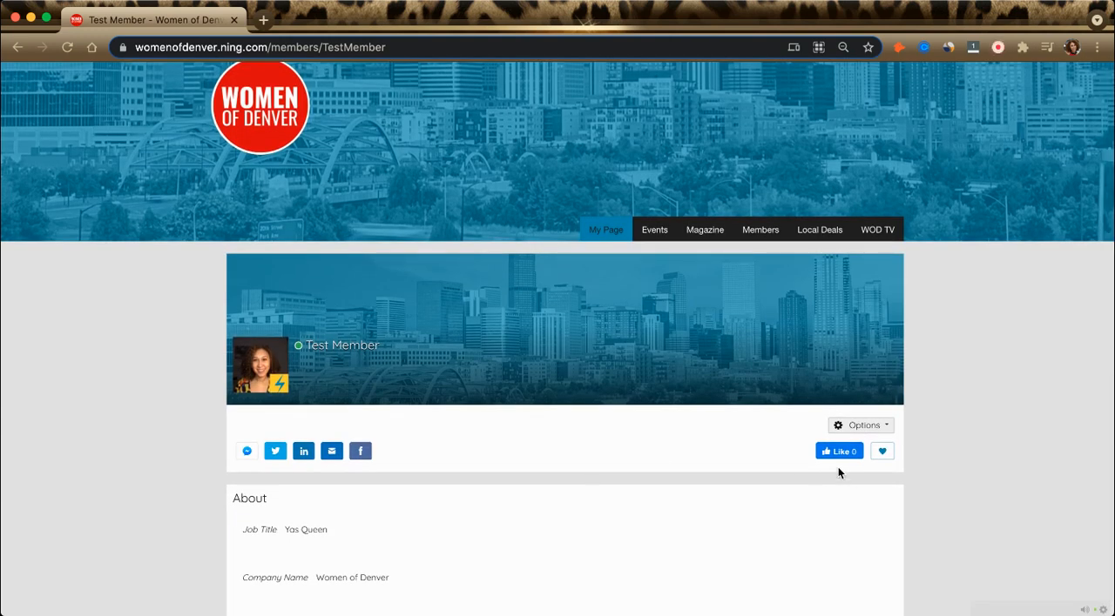
pyautogui.moveTo(819, 230)
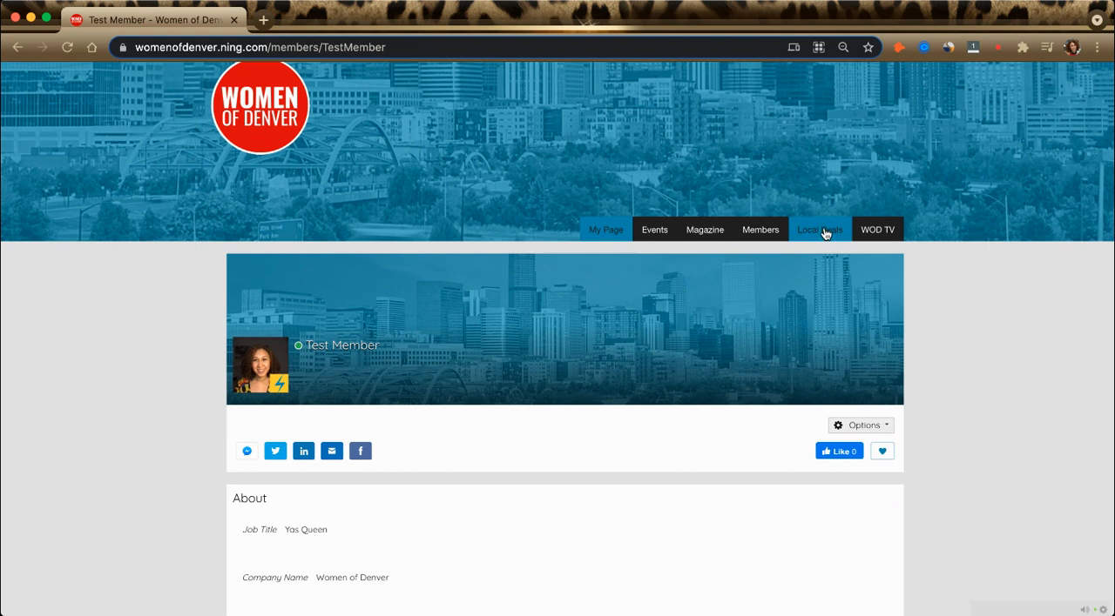